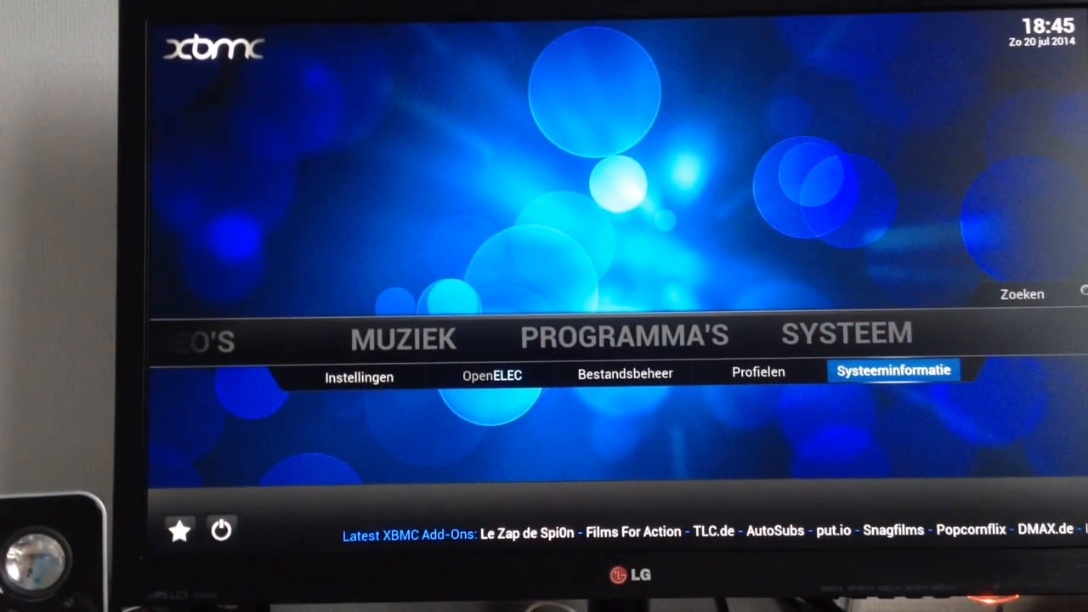
Step: Move to SYSTEEM on the home menu and choose OpenELEC to reach its System page
{"action": "key", "text": "Left"}
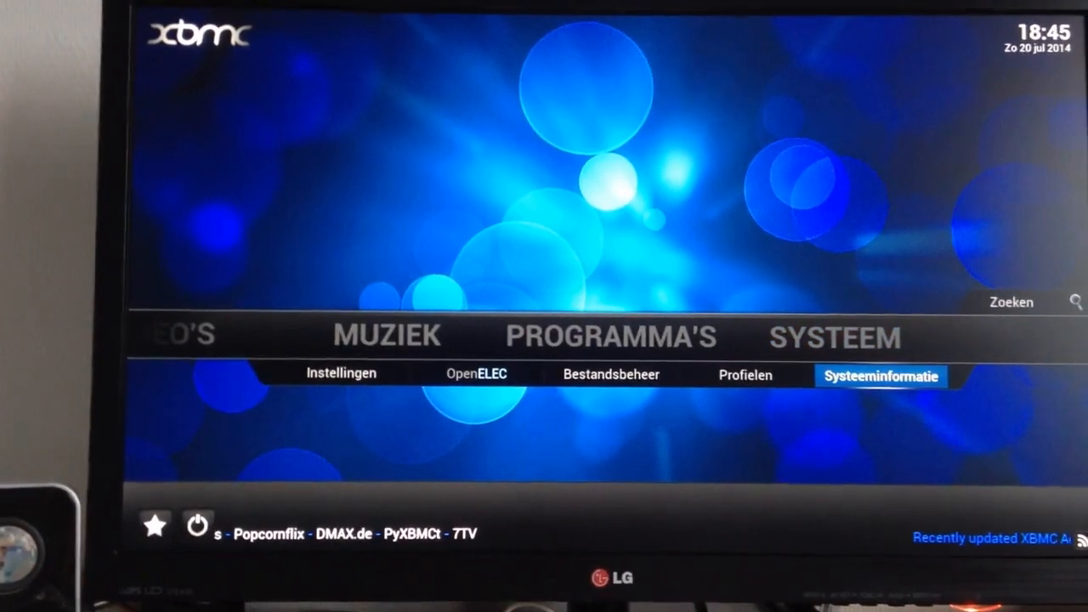
{"action": "left_click", "coordinate": [477, 374]}
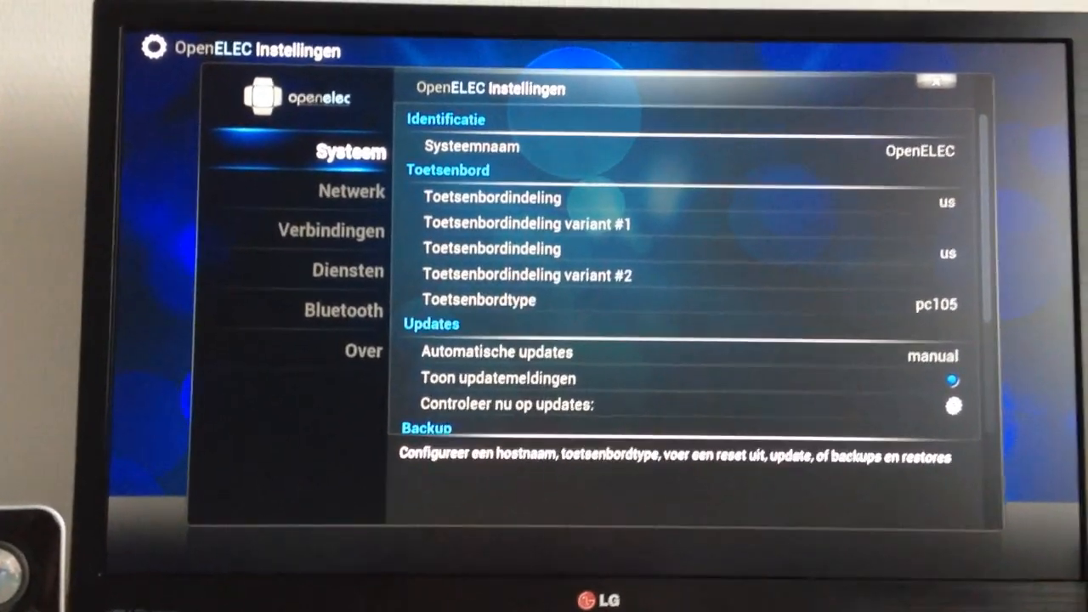
Step: View the Verbindingen wired connection and Diensten pages, then exit to the home menu
{"action": "left_click", "coordinate": [348, 193]}
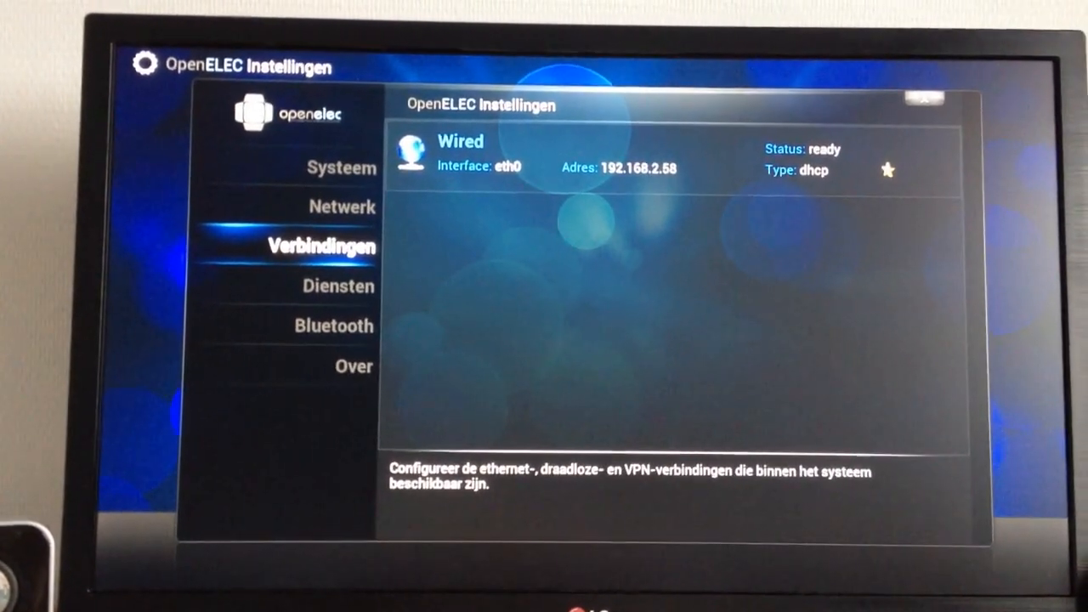
{"action": "left_click", "coordinate": [341, 298]}
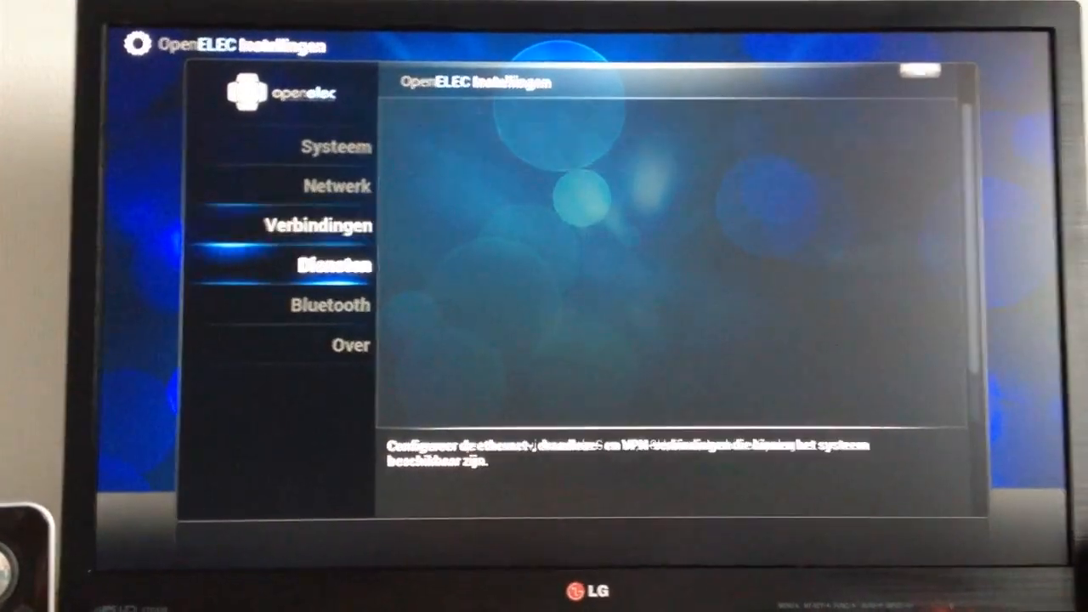
{"action": "left_click", "coordinate": [351, 349]}
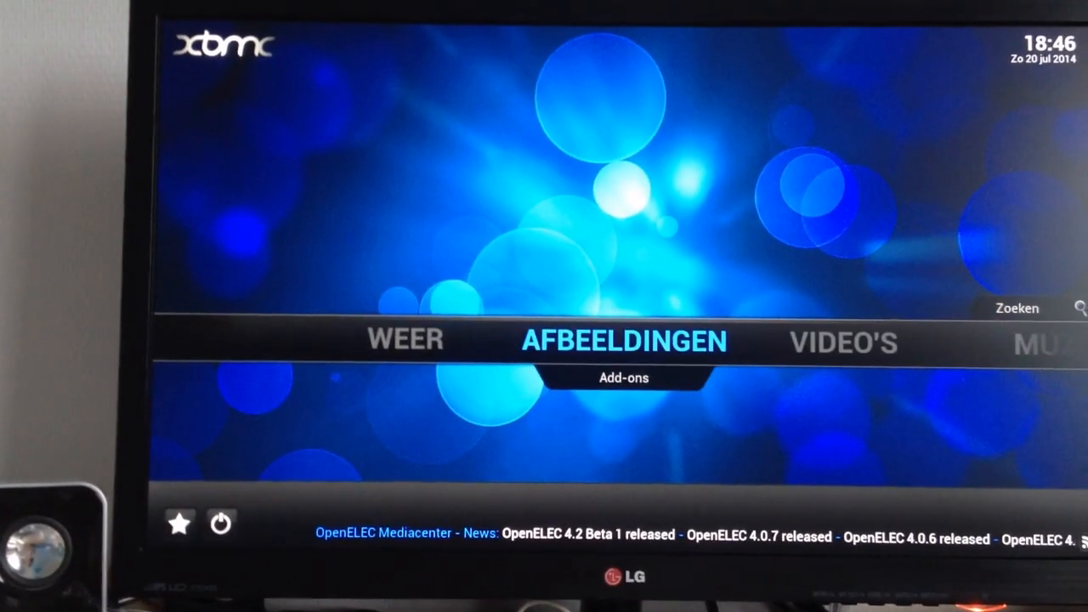
Step: Open MUZIEK > Bestanden on the sdb2 WDC drive to list Films, Muziek and Series
{"action": "left_click", "coordinate": [405, 340]}
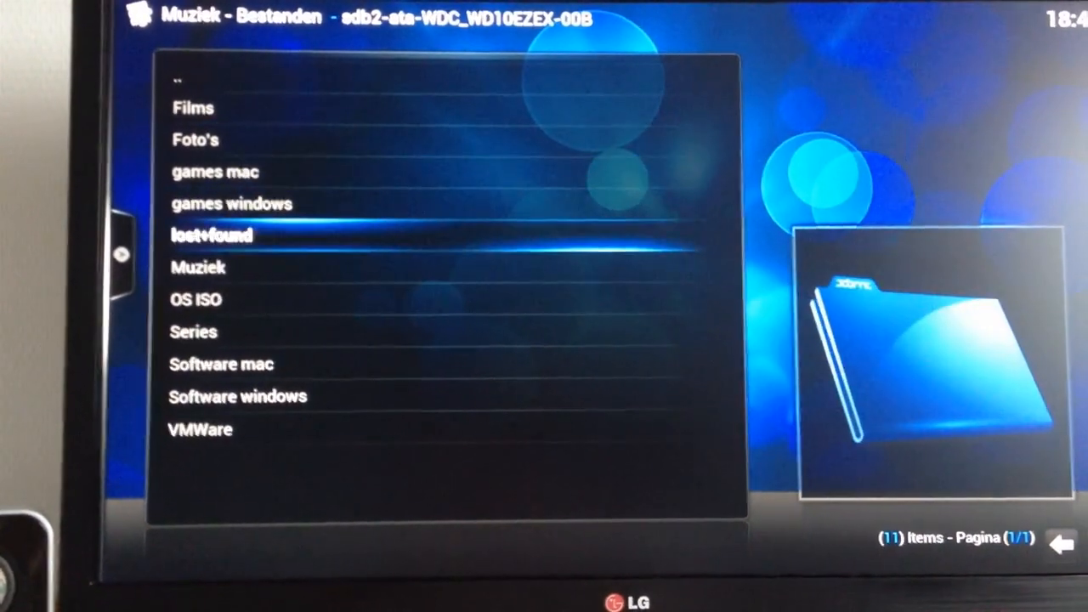
Step: Select the Muziek folder to list its numbered song tracks
{"action": "key", "text": "Down"}
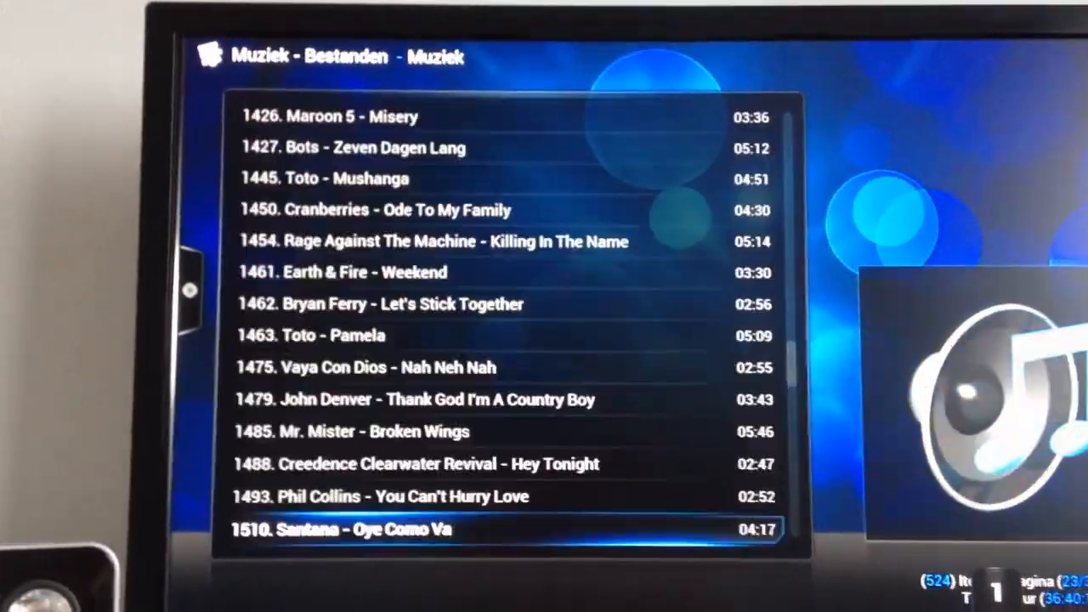
{"action": "scroll", "scroll_direction": "down", "scroll_amount": 3}
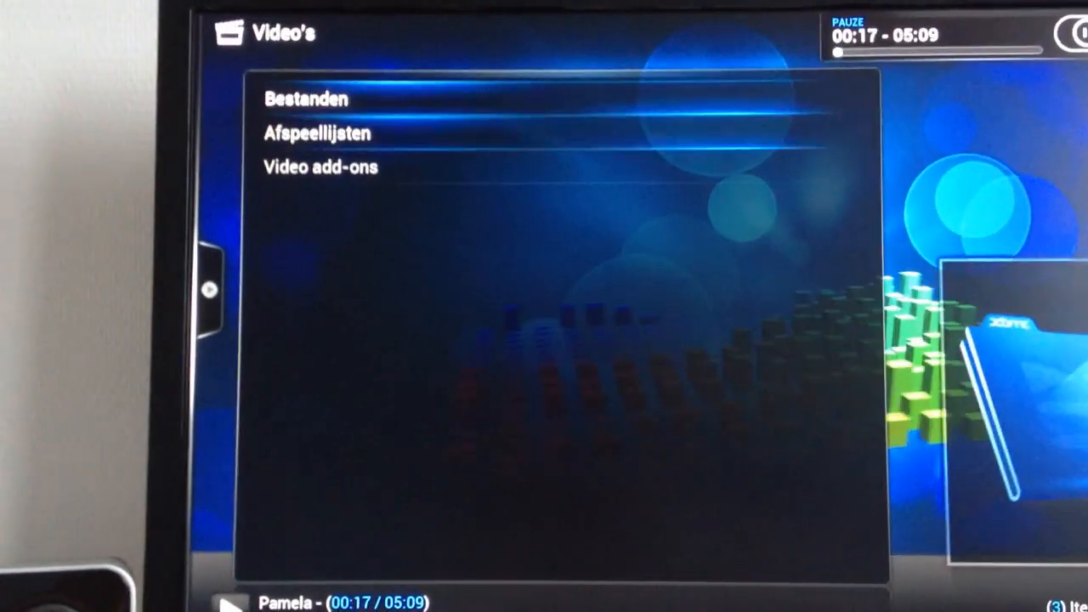
Step: Go back from the Video's menu to the home menu
{"action": "left_click", "coordinate": [318, 166]}
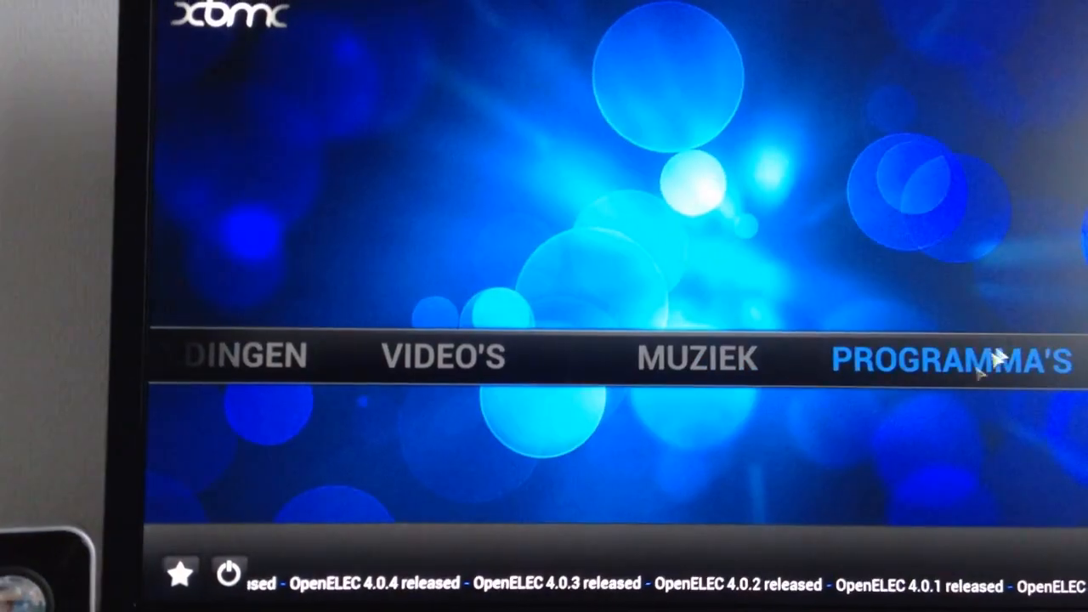
Step: Browse video files on the drive into Series › futurama › 7 to list the S07 episodes
{"action": "left_click", "coordinate": [443, 357]}
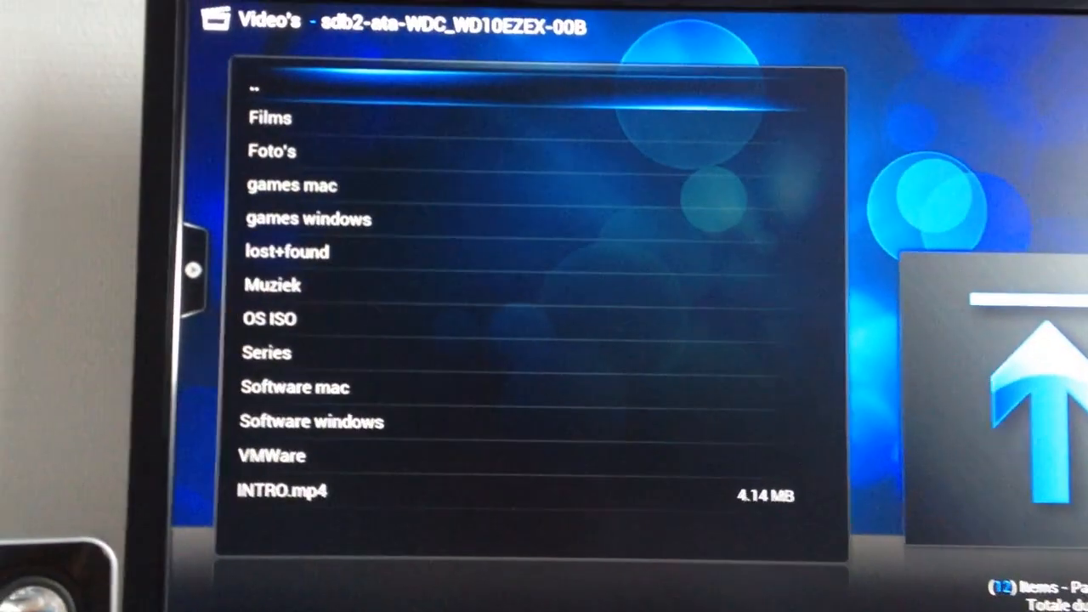
{"action": "left_click", "coordinate": [266, 352]}
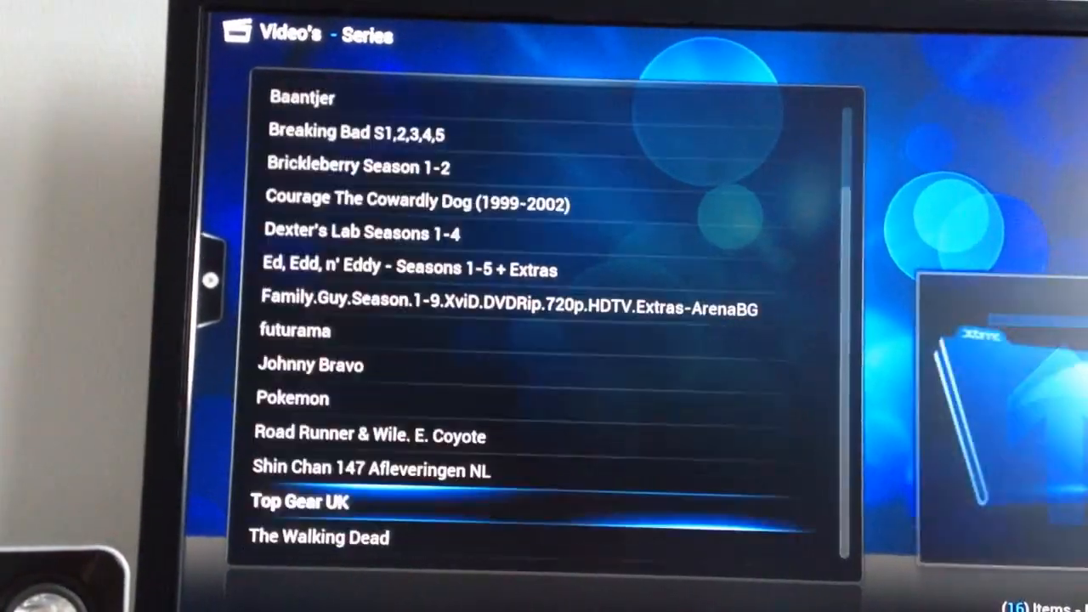
{"action": "left_click", "coordinate": [295, 331]}
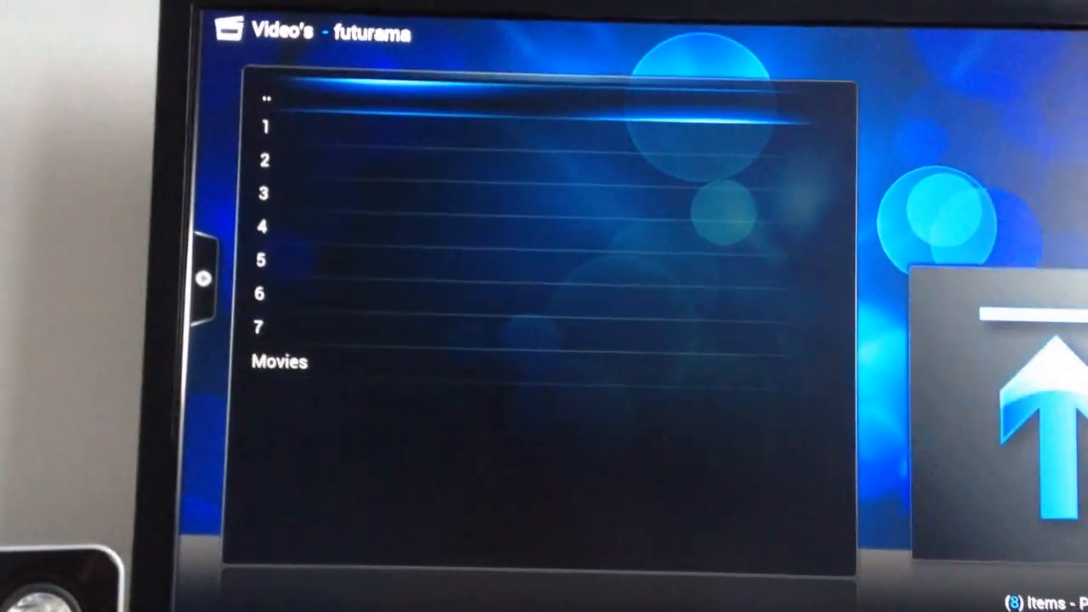
{"action": "left_click", "coordinate": [266, 326]}
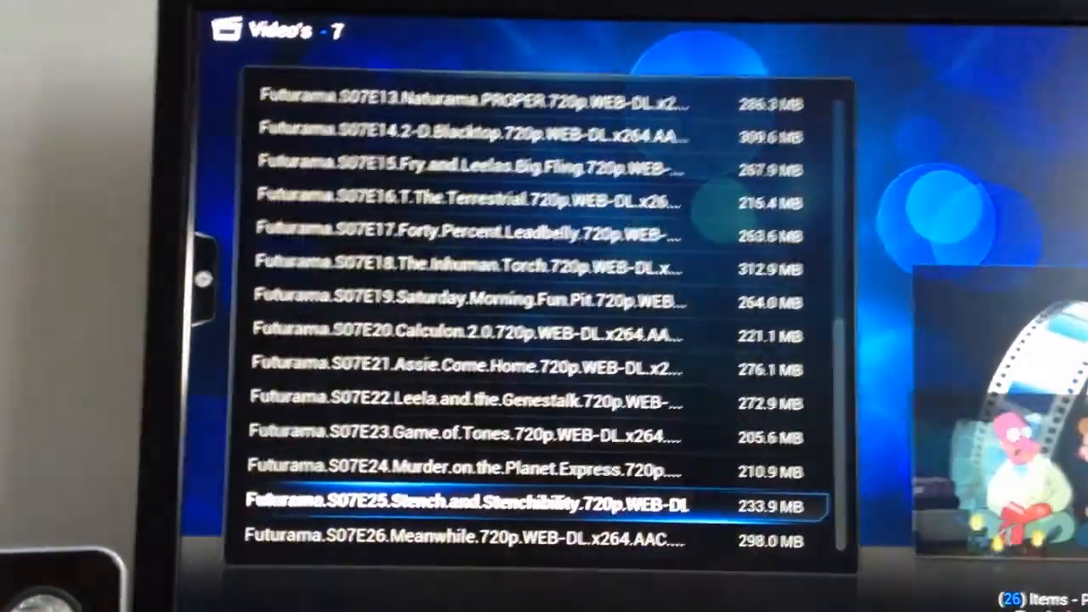